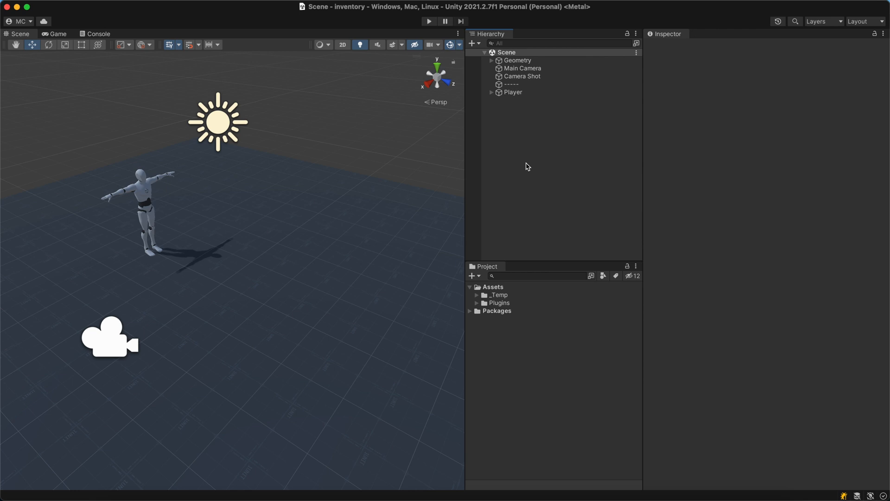
Step: Select the Player to inspect its Inventory-skin Bag and keyboard-input Trigger
click(512, 91)
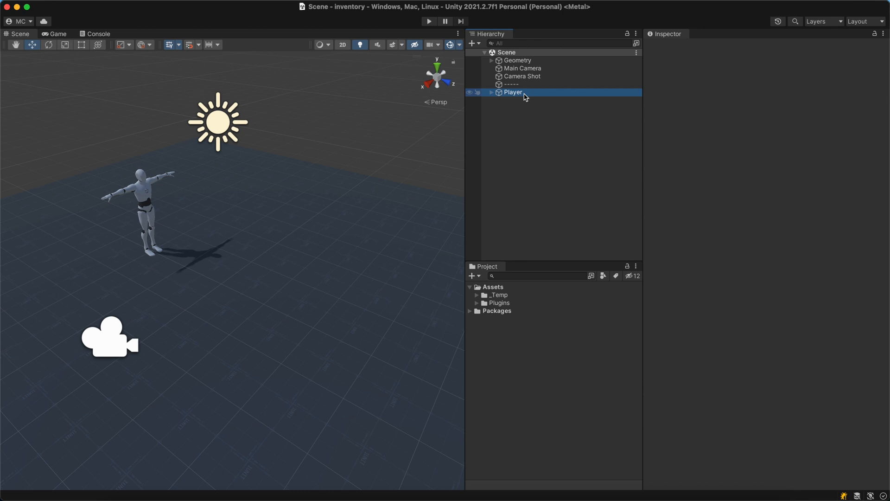
click(513, 92)
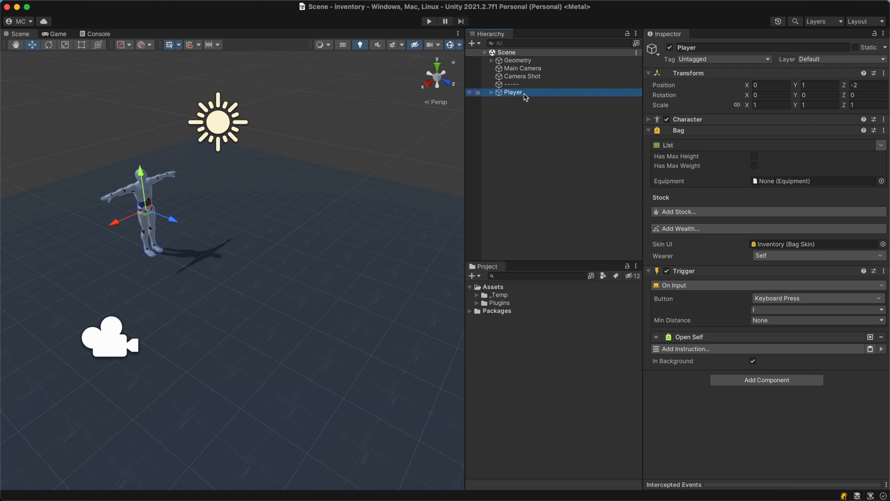
Step: Create a Game Creator Character in the scene and add a Bag component
right_click(523, 135)
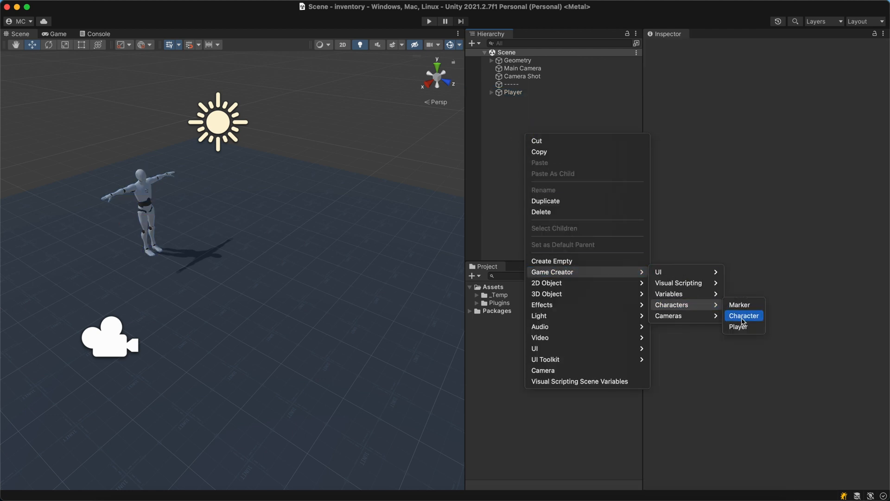
click(743, 316)
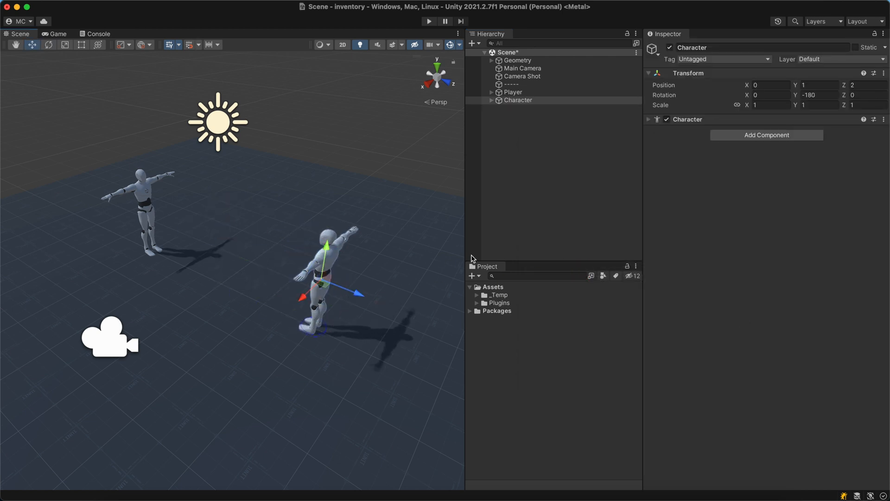
text(bag)
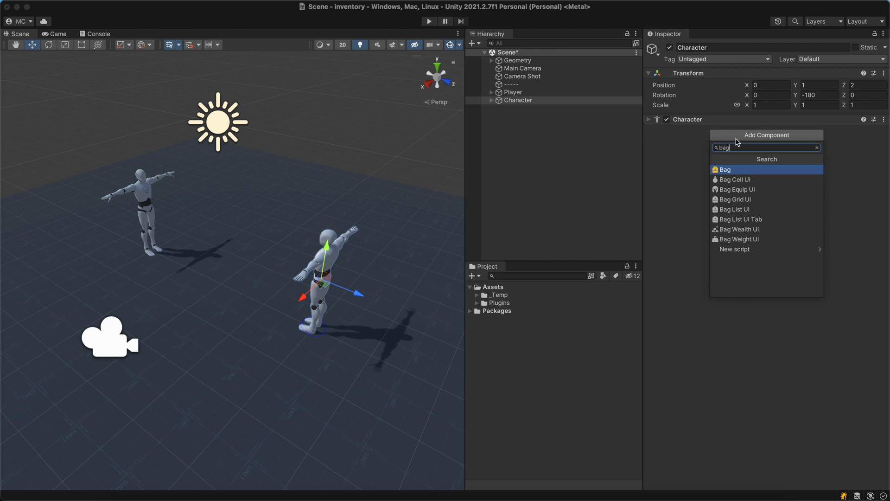
click(725, 169)
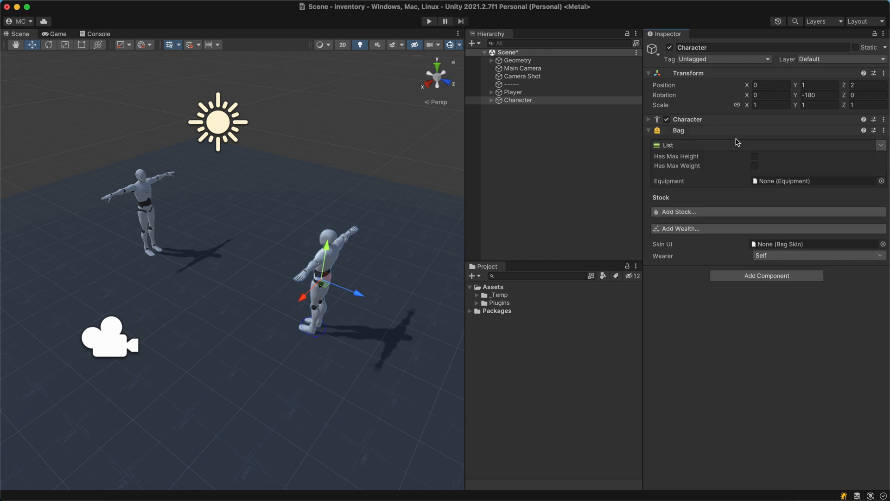
Step: Stock the Character's Bag with one Armor and one Helmet
click(677, 211)
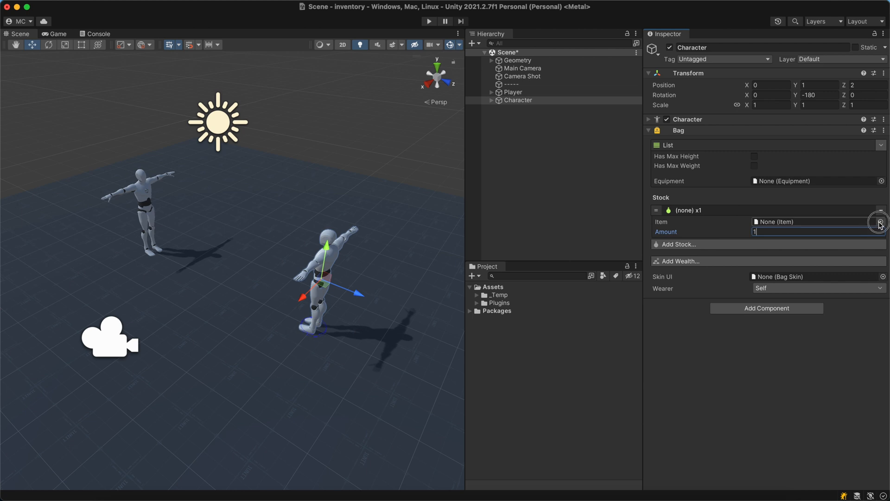
click(880, 221)
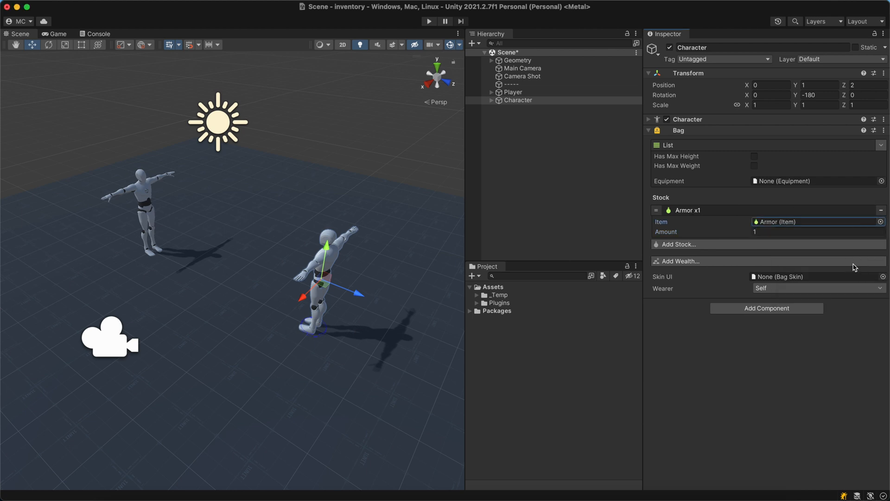
click(678, 244)
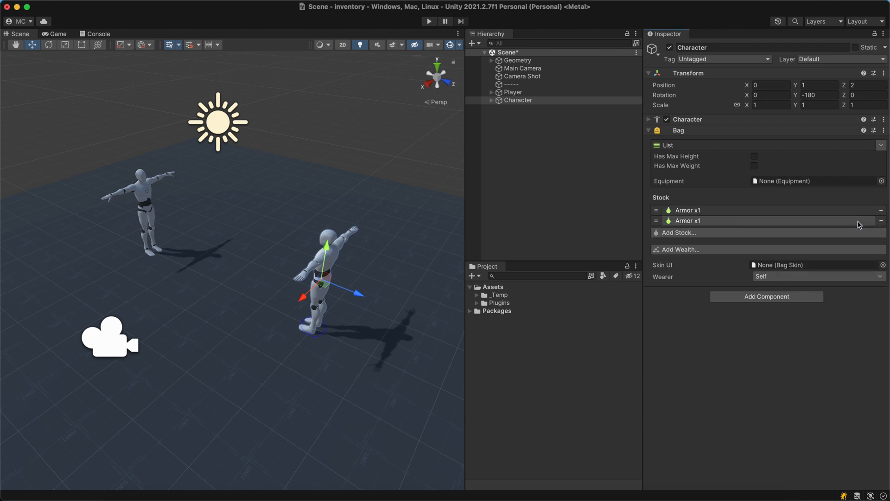
click(880, 221)
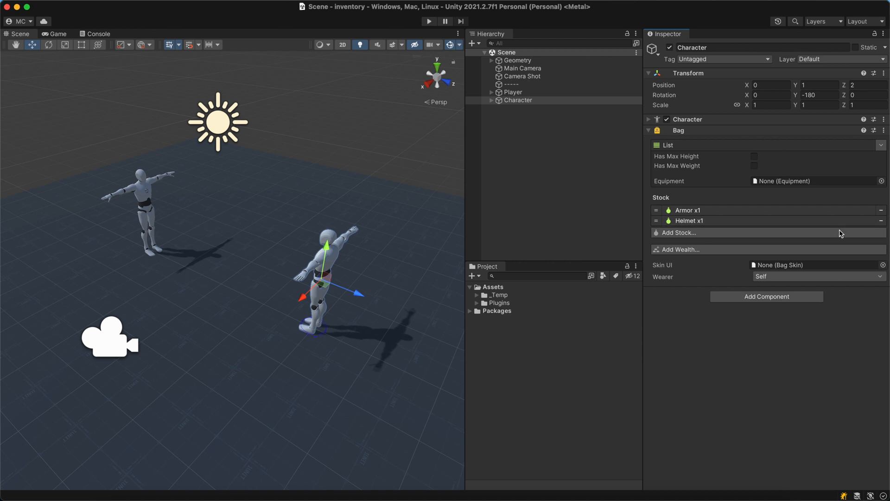
Step: Add a Merchant component to the Character, buying at rate 1 and selling at 0.5
text(merchant)
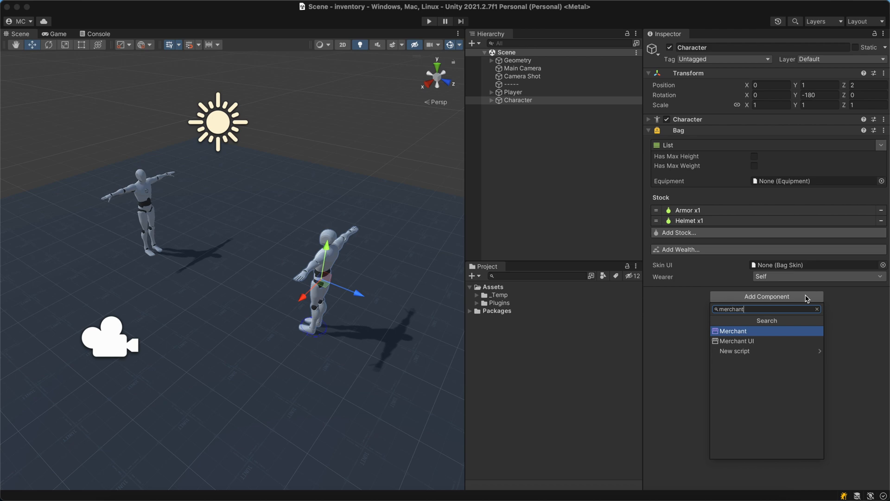
click(732, 331)
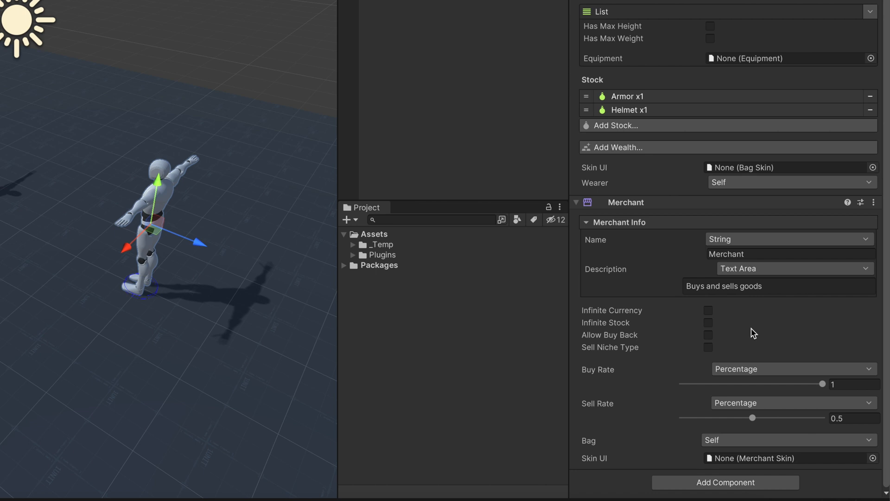
Step: Enable Infinite Currency and Allow Buy Back on the merchant, leaving Sell Niche Type off
click(708, 311)
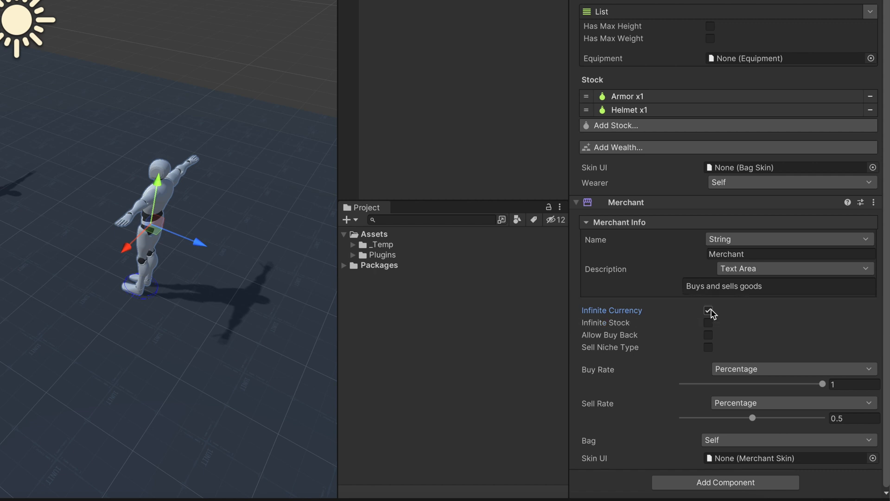
click(708, 310)
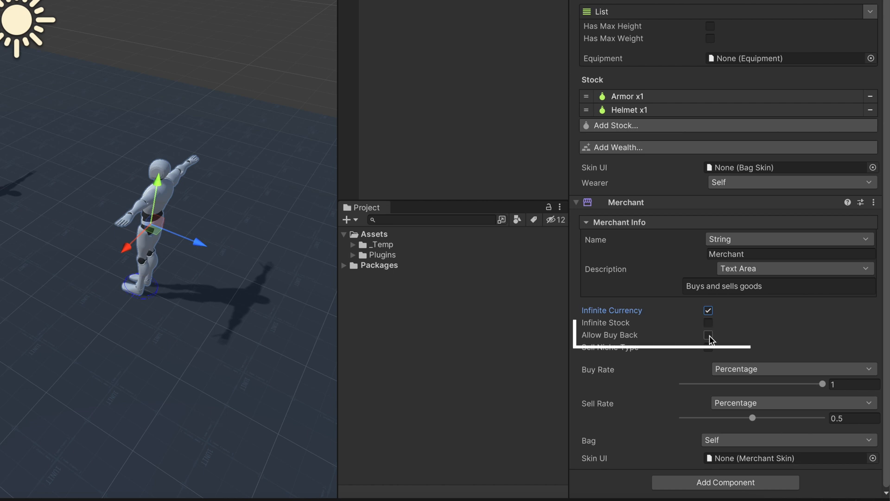
click(708, 334)
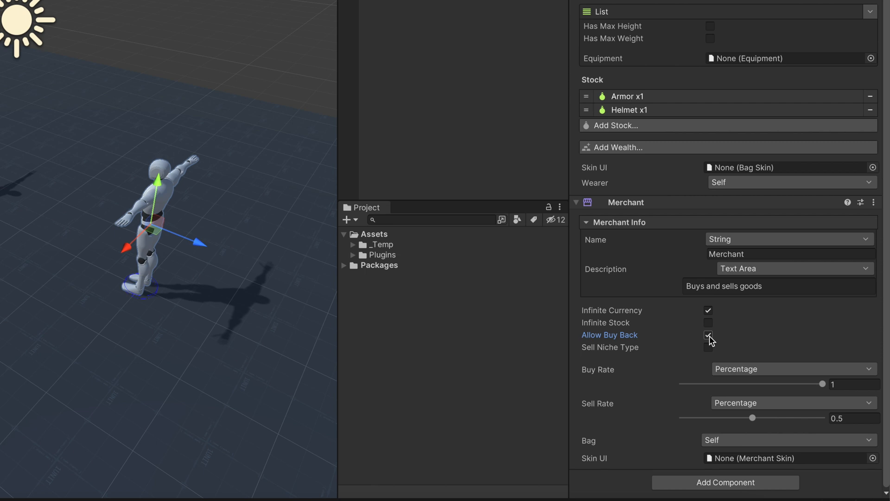
click(708, 334)
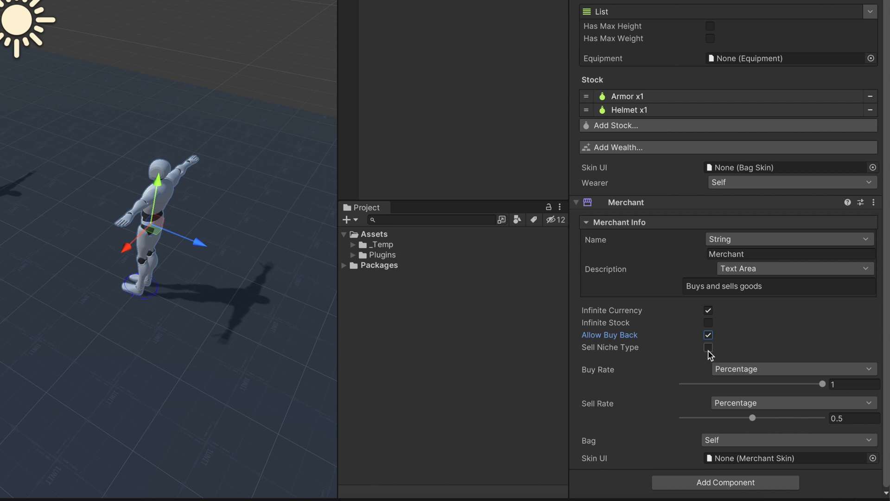
click(708, 347)
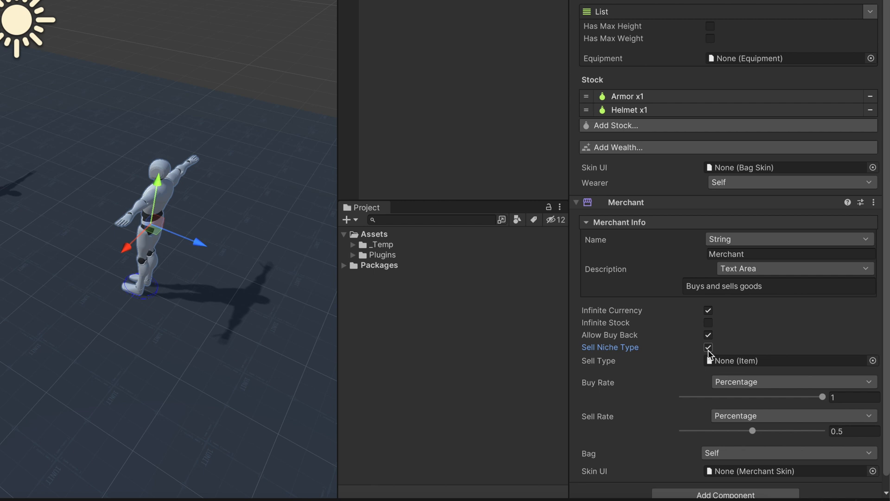
click(707, 347)
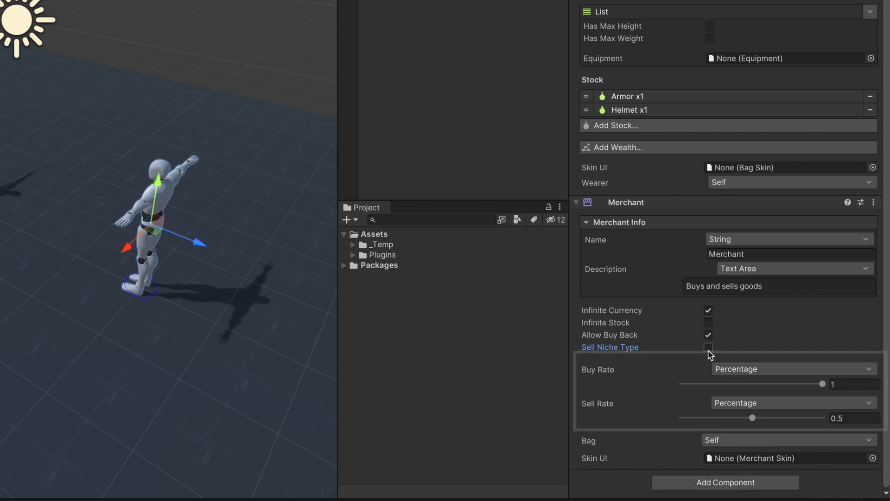
Step: Adjust the merchant's Buy Rate slider and set its Skin UI to Merchant
click(708, 346)
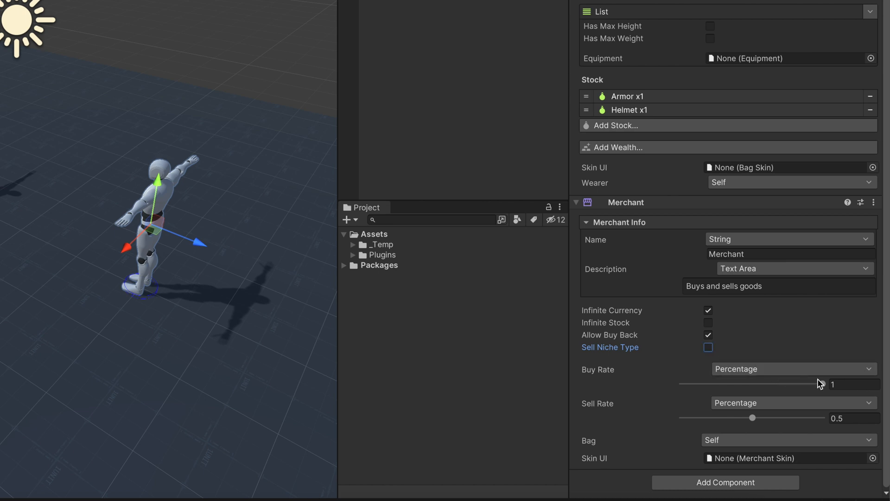
drag(821, 384, 769, 384)
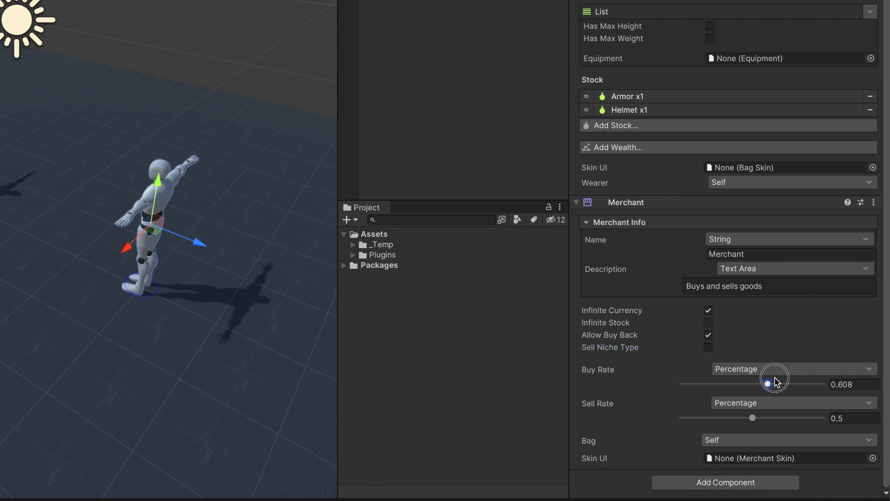
drag(769, 383, 823, 382)
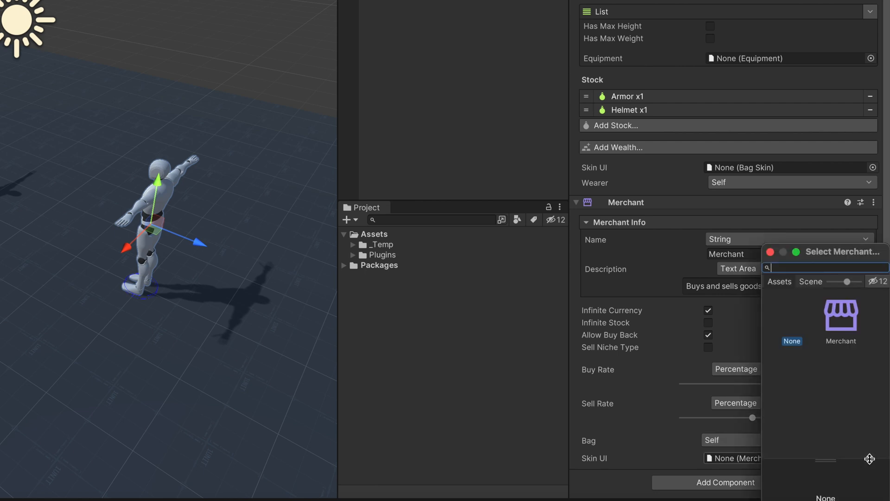
double_click(840, 315)
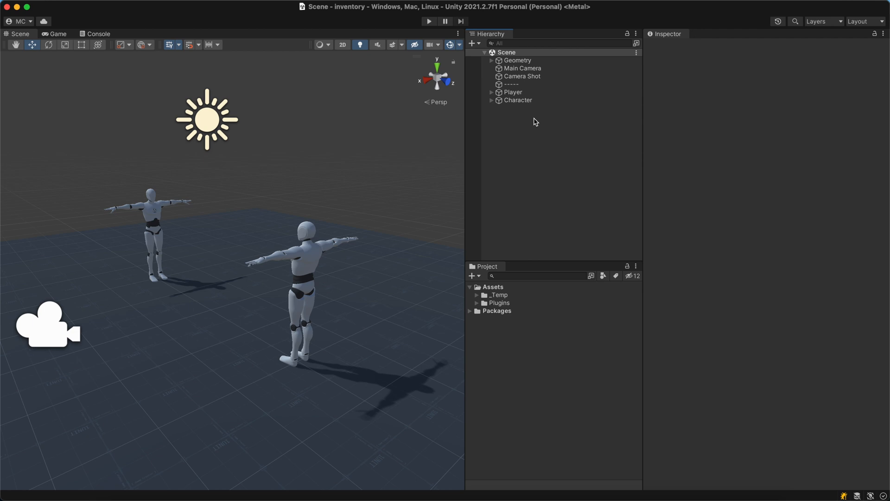
Step: Add a Trigger that waits one second, opens Merchant UI with Player, then enter Play mode
right_click(533, 121)
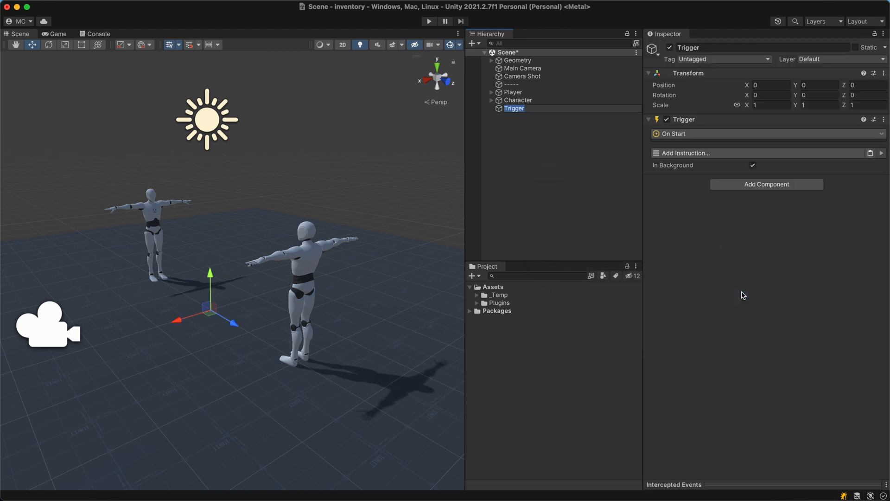
text(wa)
text(open merchant)
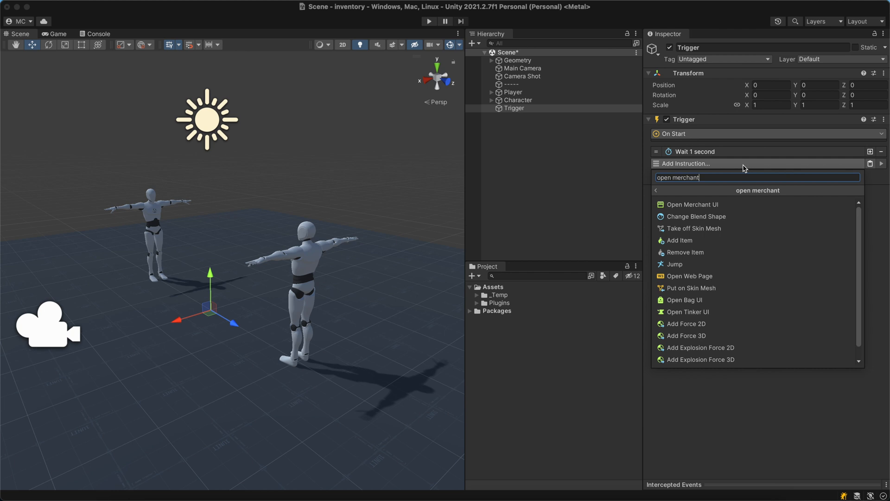
mouse_move(744, 205)
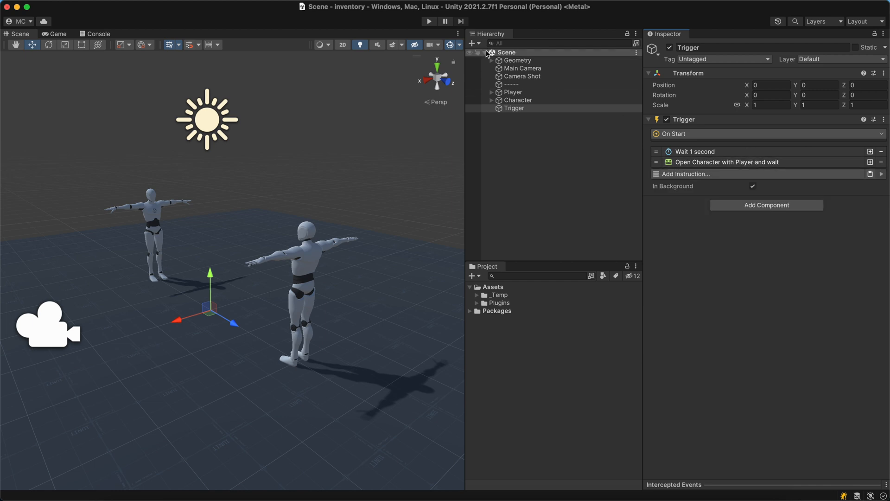
click(428, 21)
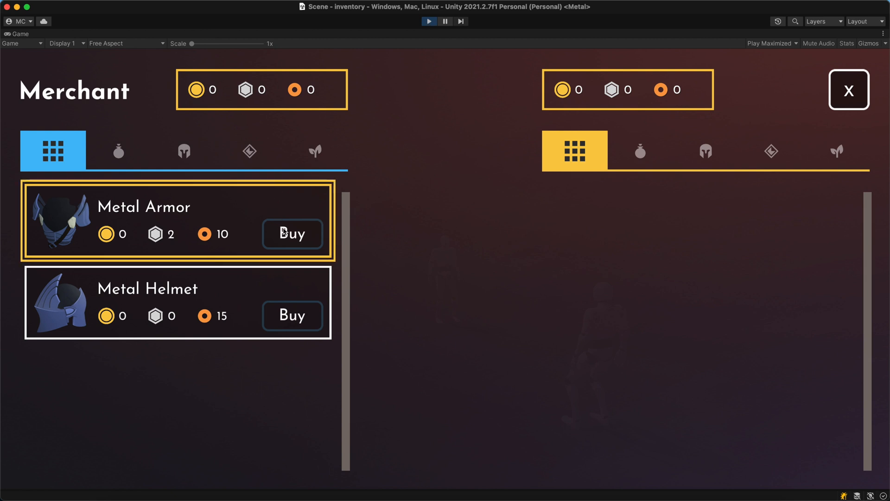
Step: Try buying Metal Armor with zero currency, browse all categories, then exit Play mode
click(291, 315)
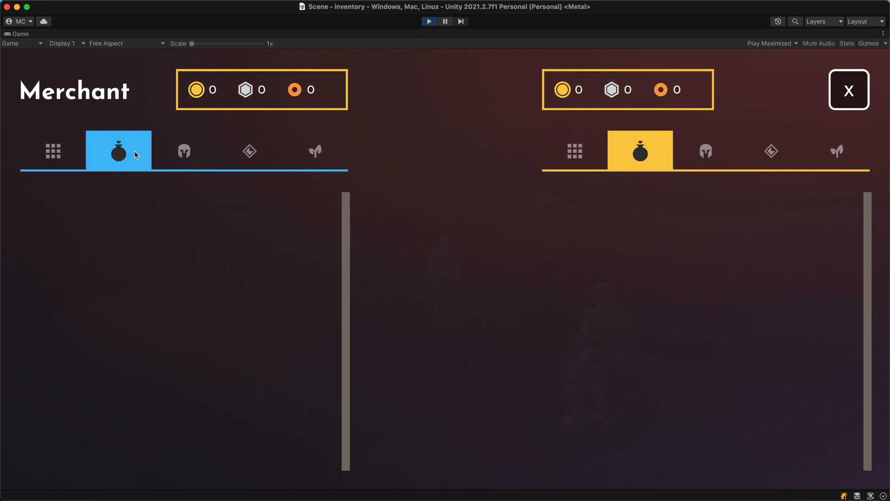
mouse_move(76, 154)
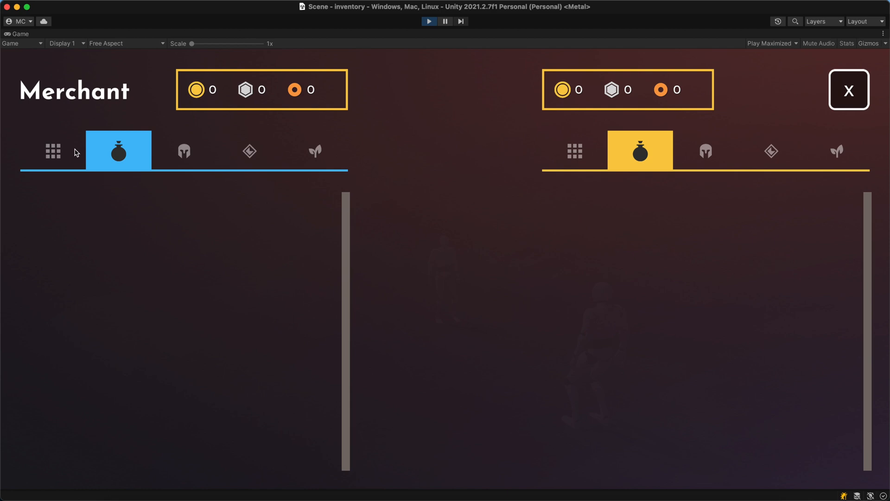
click(53, 150)
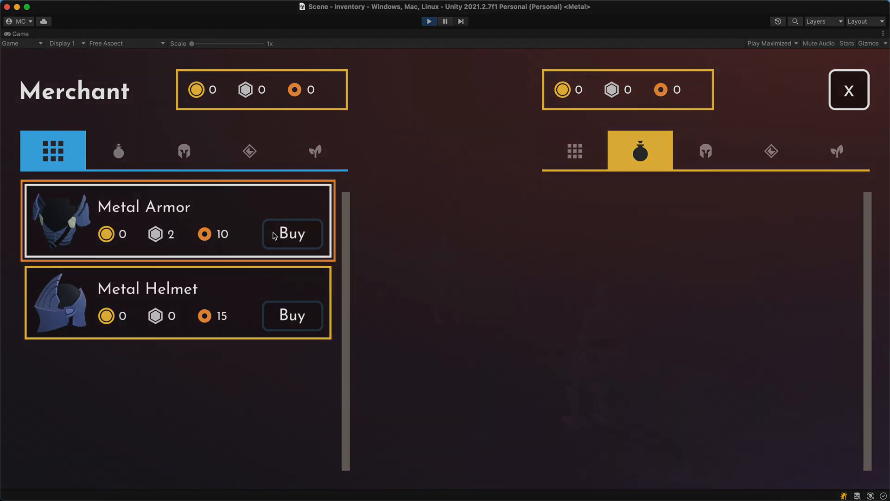
click(428, 20)
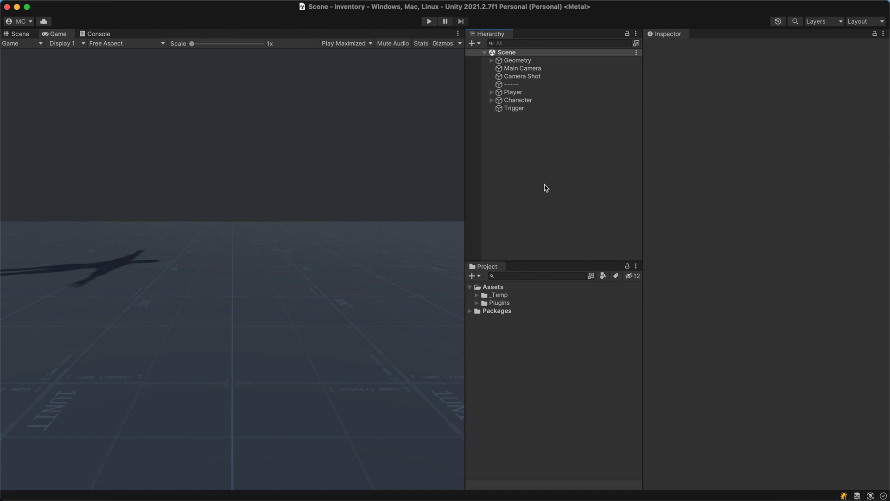
mouse_move(505, 271)
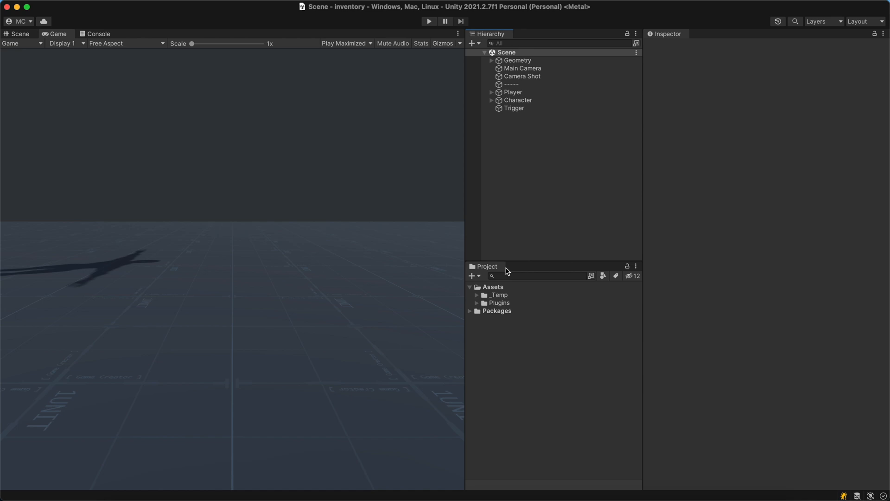
Step: Create a Currency asset via Create > Game Creator > Inventory in Assets
right_click(492, 287)
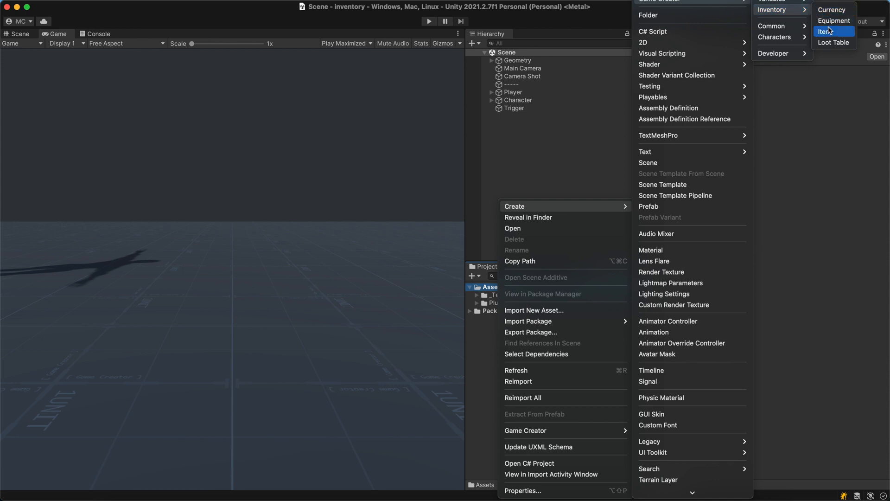
mouse_move(832, 9)
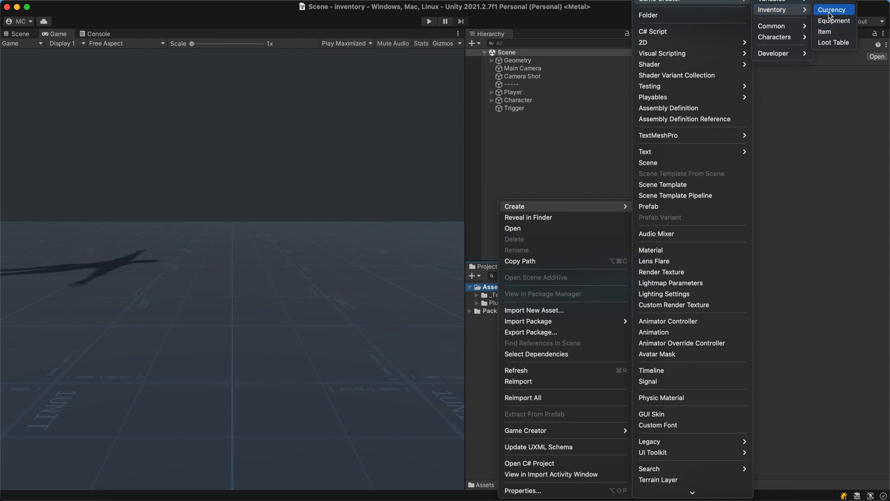
click(832, 9)
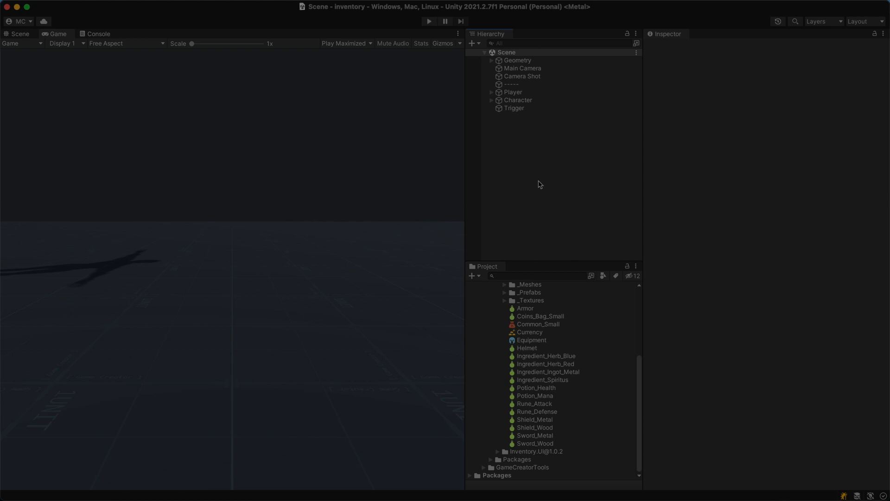
Step: Give the Trigger a Change Currency instruction adding 130 to Player's Bag, before Open Merchant
click(513, 108)
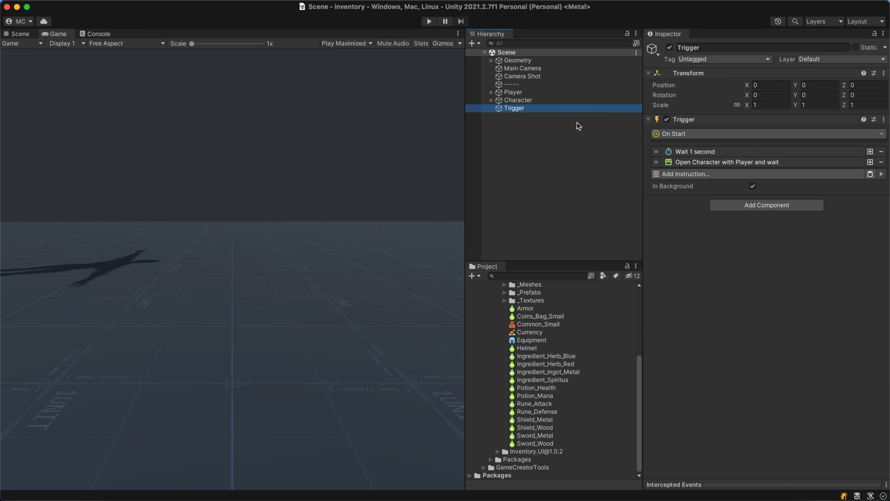
text(change currency)
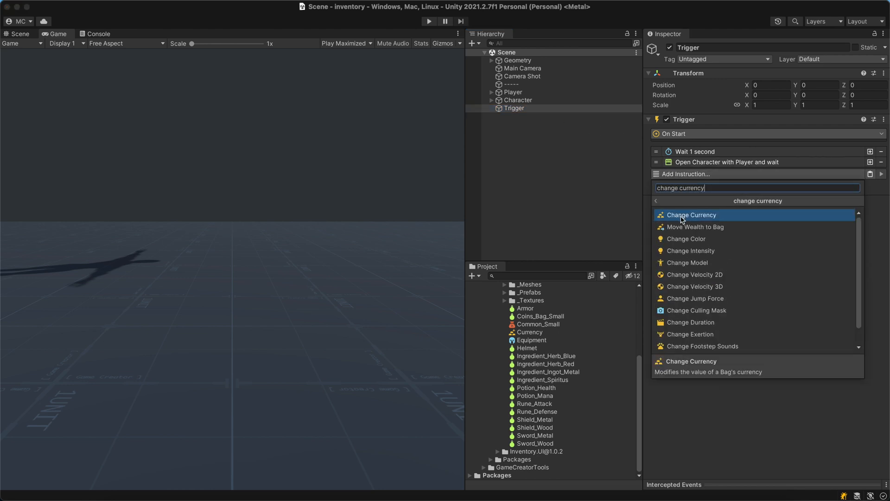
click(691, 214)
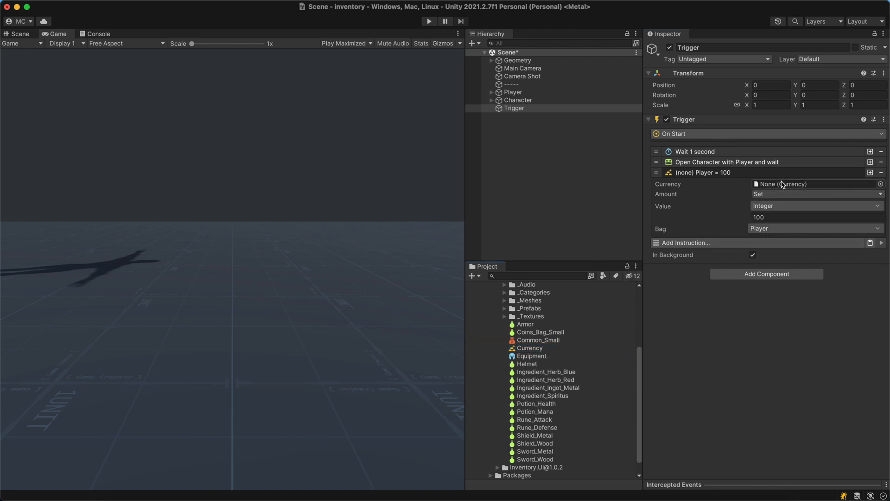
click(815, 194)
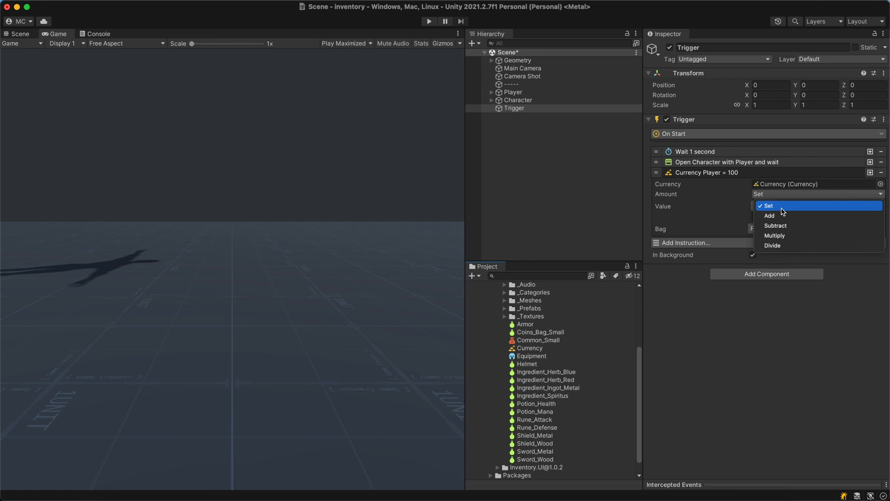
click(769, 215)
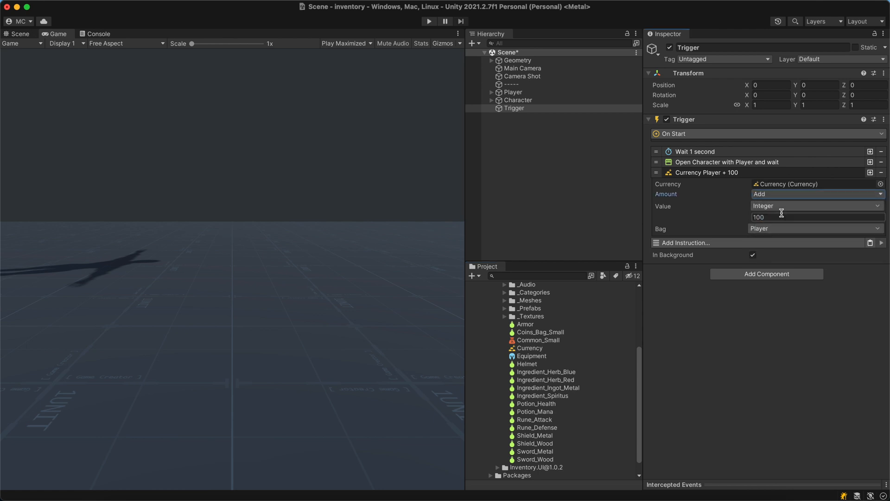
text(30)
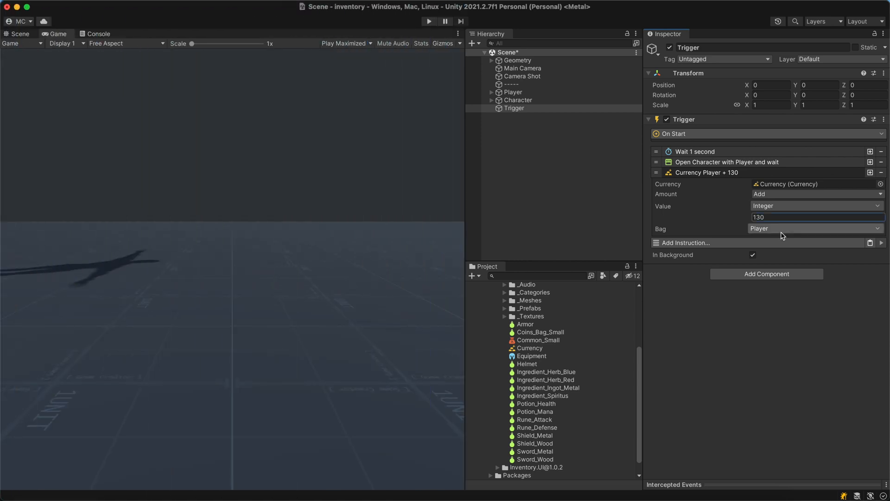
click(669, 172)
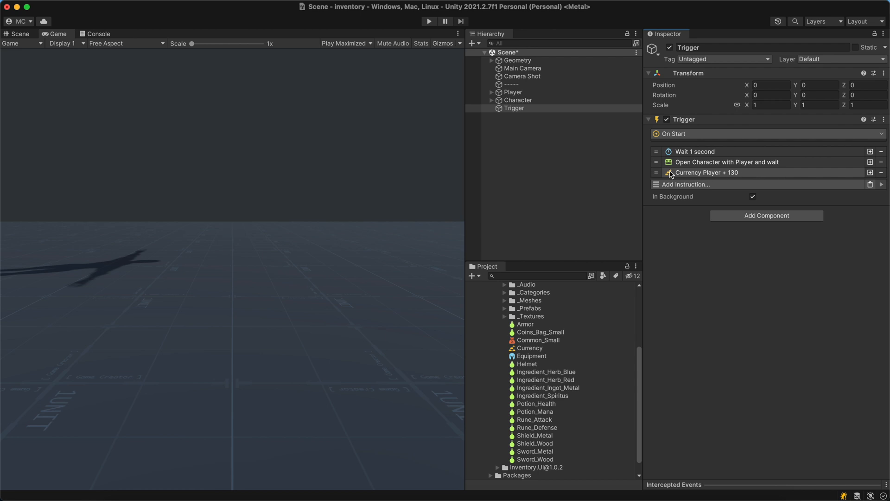
click(668, 172)
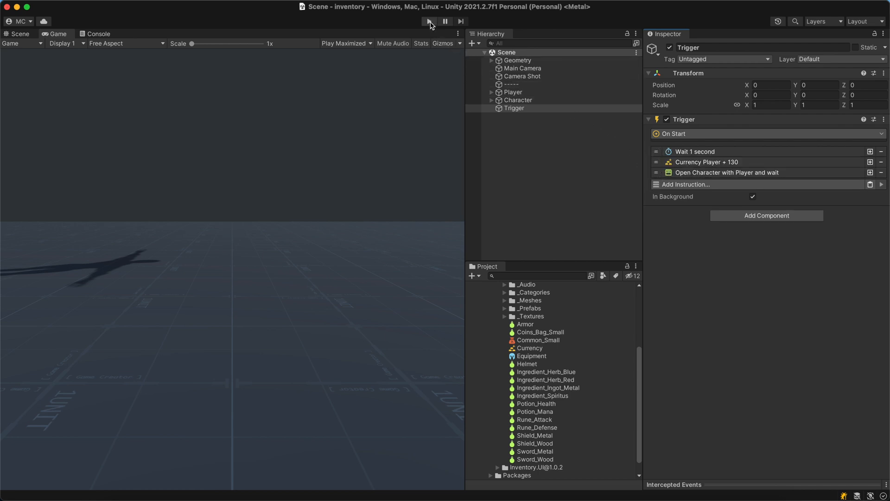
Step: In Play mode, buy the Metal Helmet from the merchant and equip it on the player
click(429, 21)
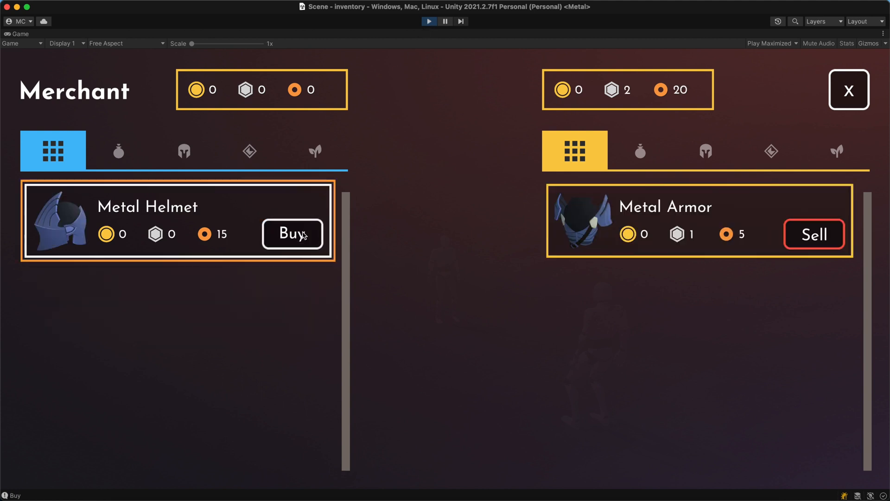
click(292, 234)
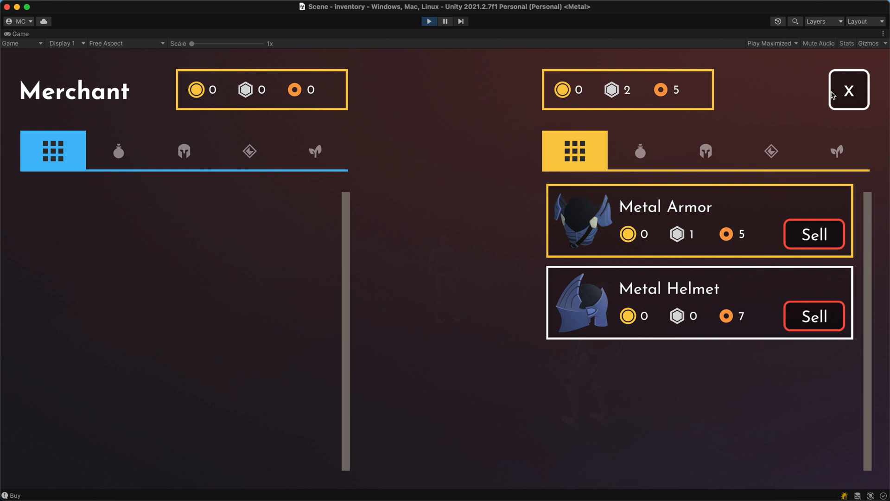
click(848, 89)
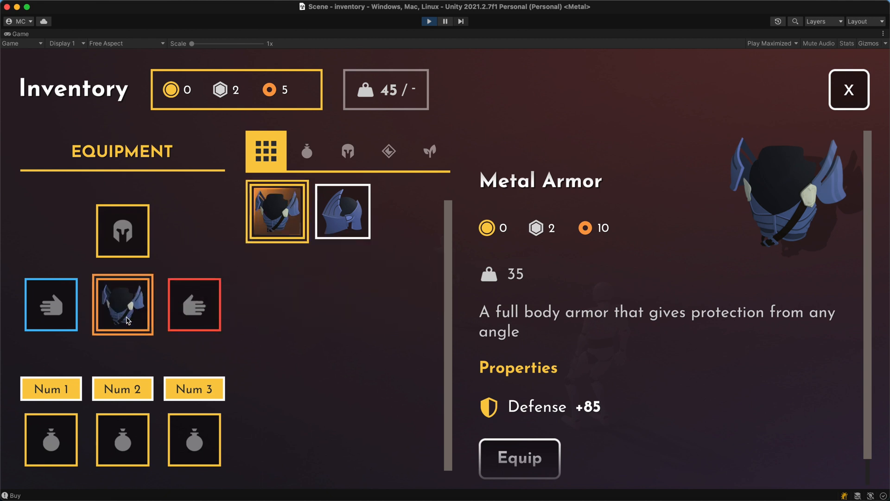
click(341, 211)
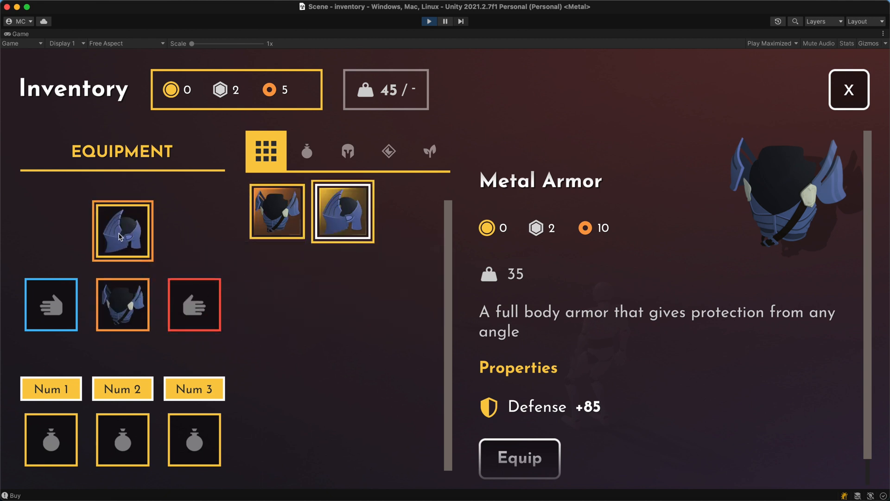
click(847, 89)
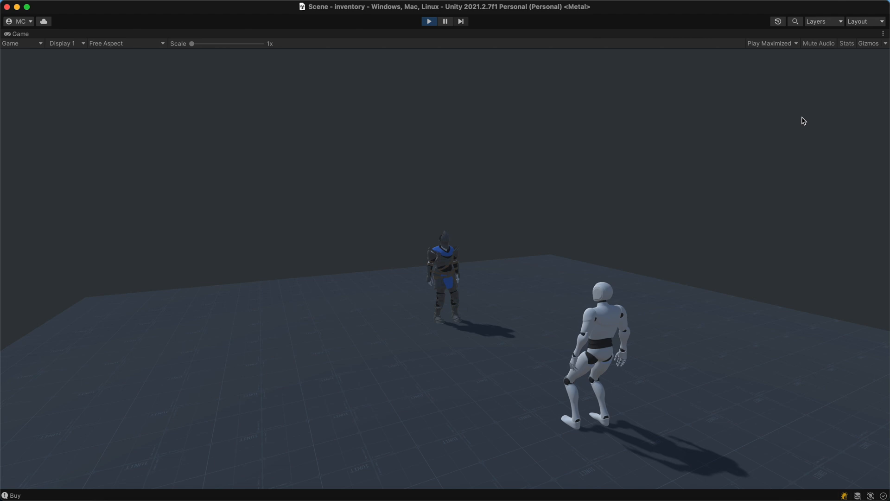